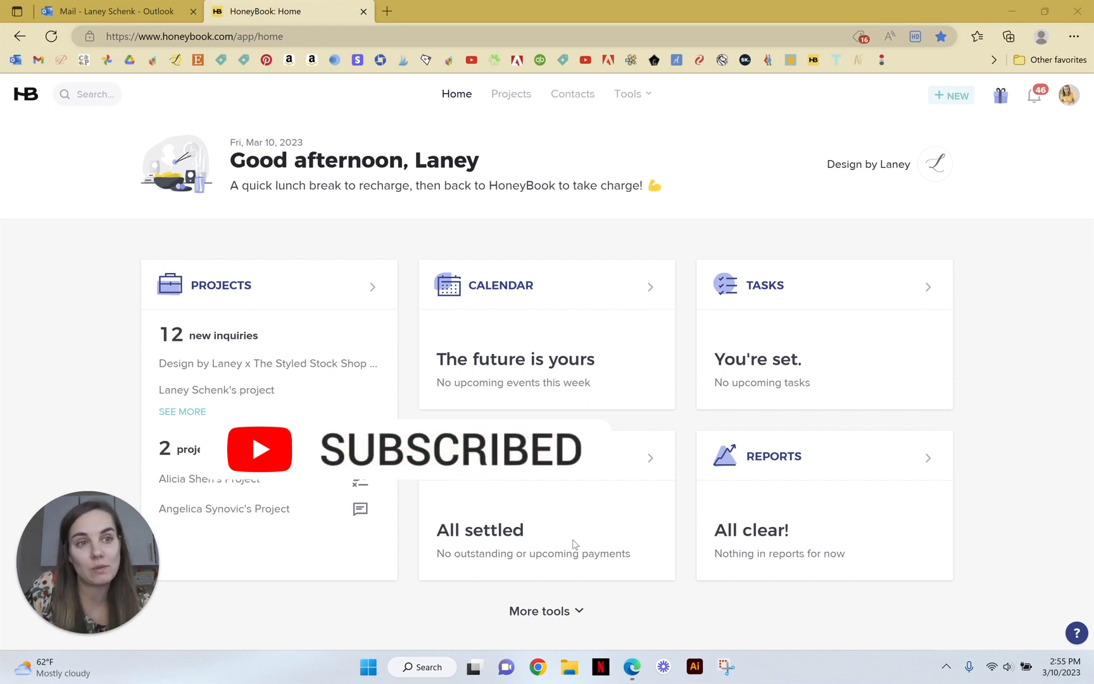
mouse_move(1076, 111)
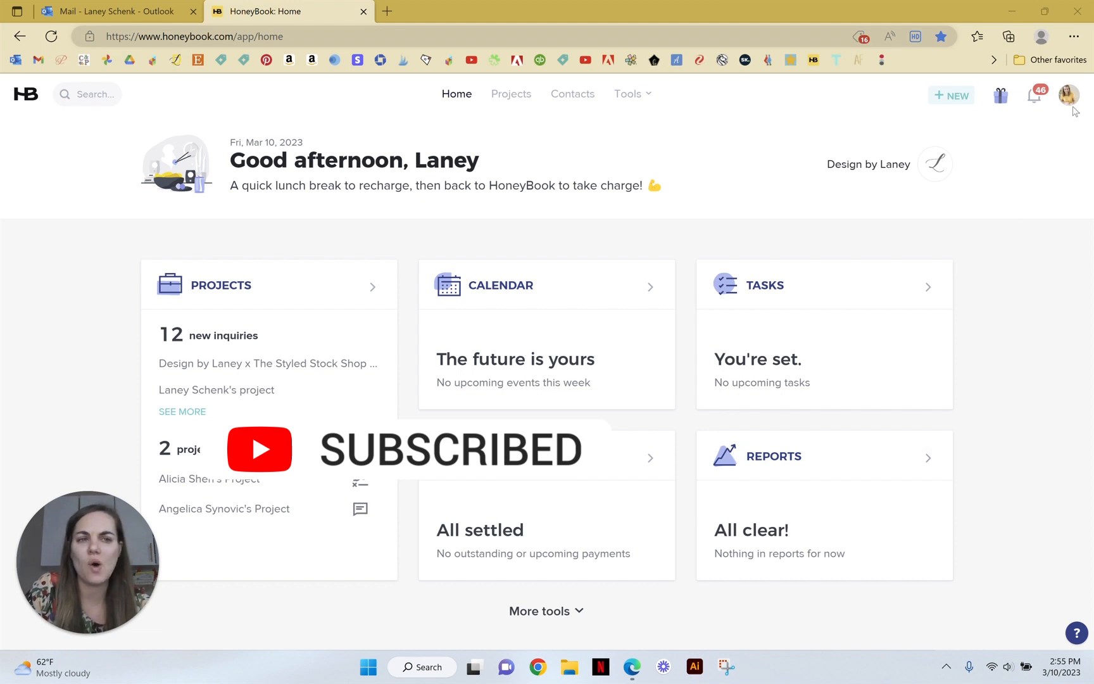
- Open and dismiss the account menu, then show the Tools list
click(1067, 96)
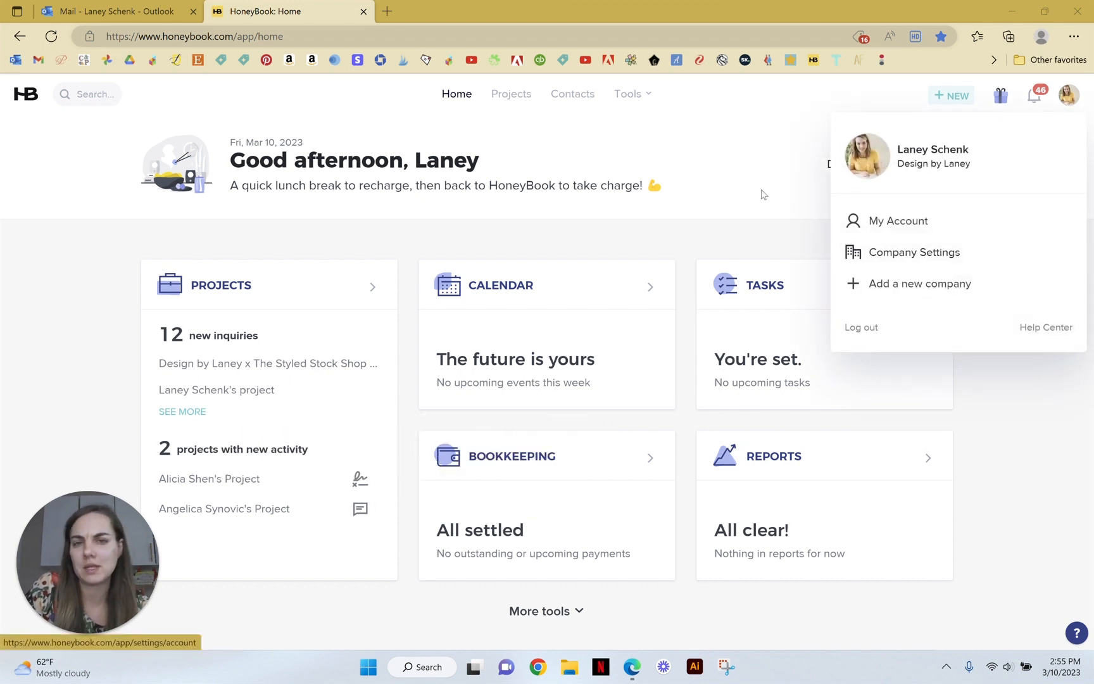
click(676, 164)
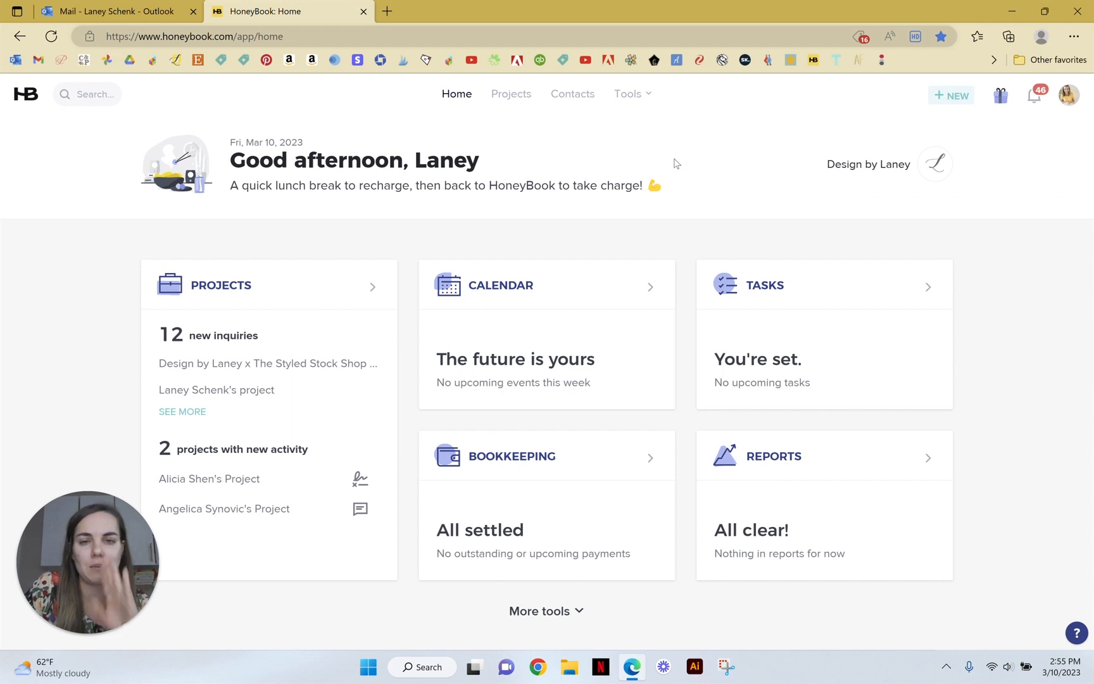
click(628, 93)
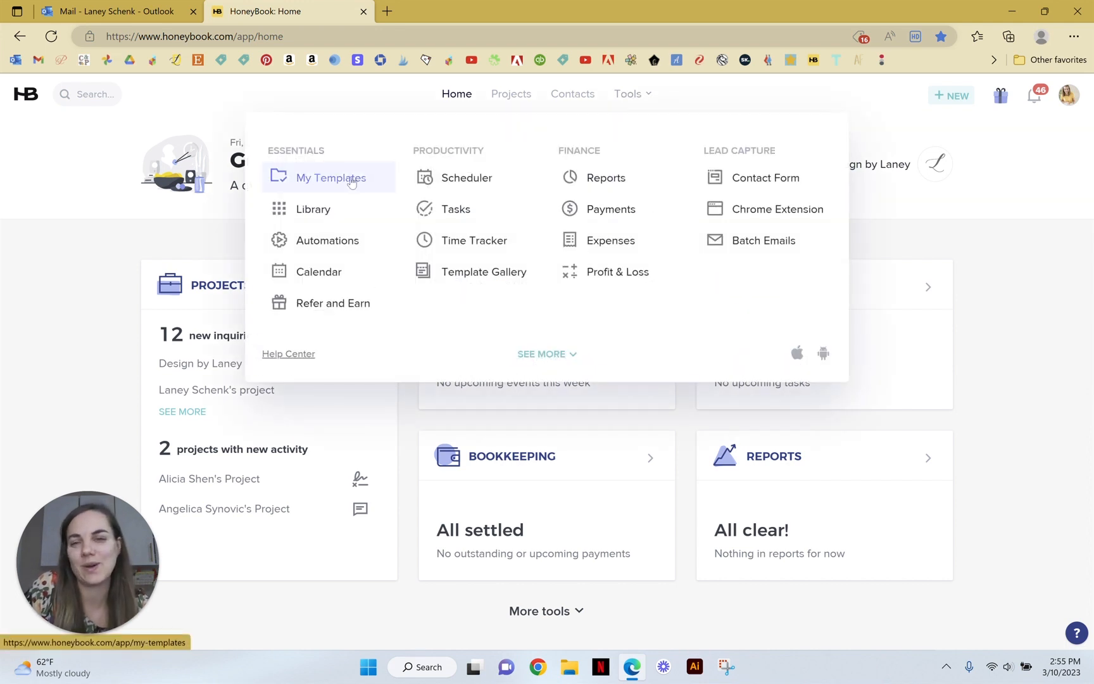
- Open the Default Signature email signature from My Templates
click(331, 177)
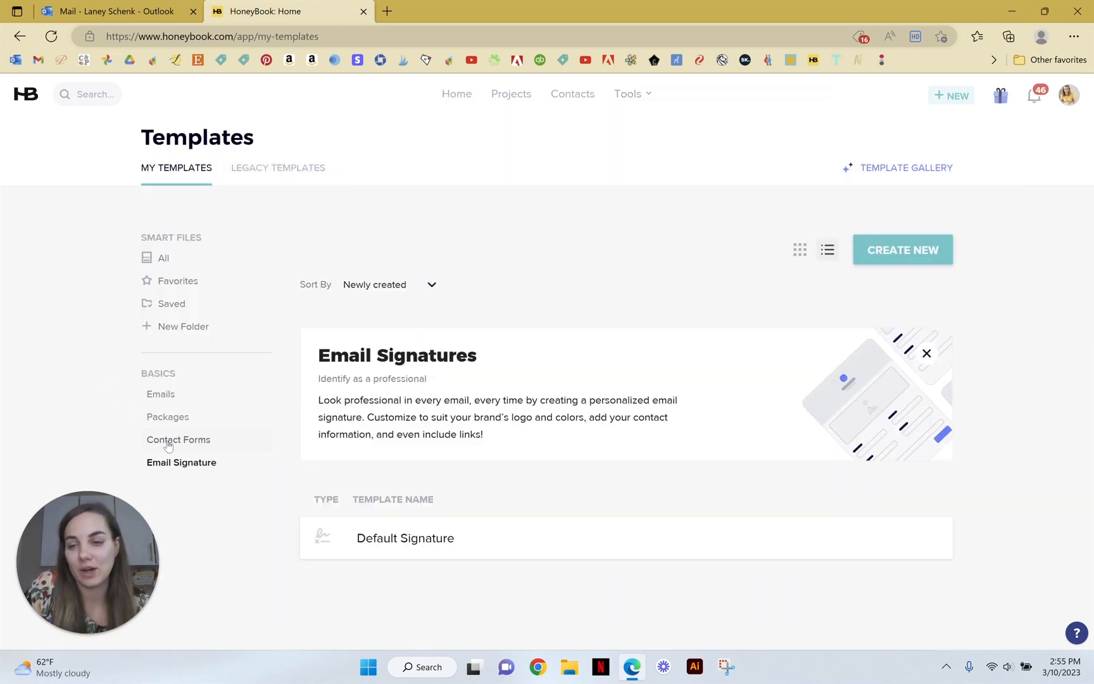
mouse_move(186, 502)
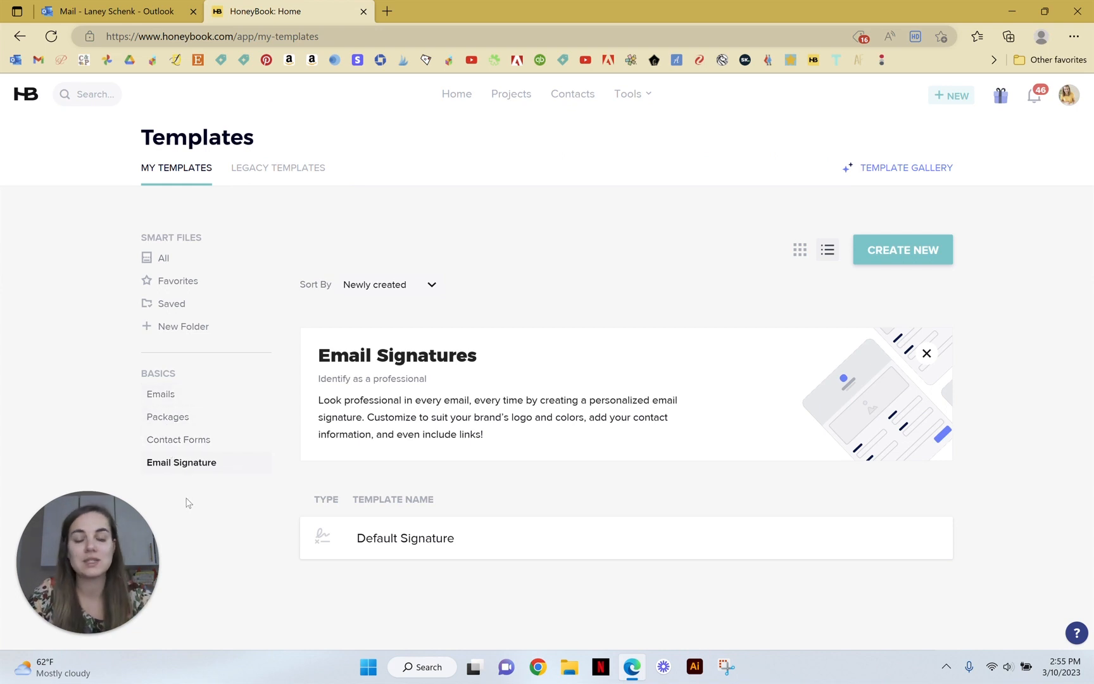
click(405, 538)
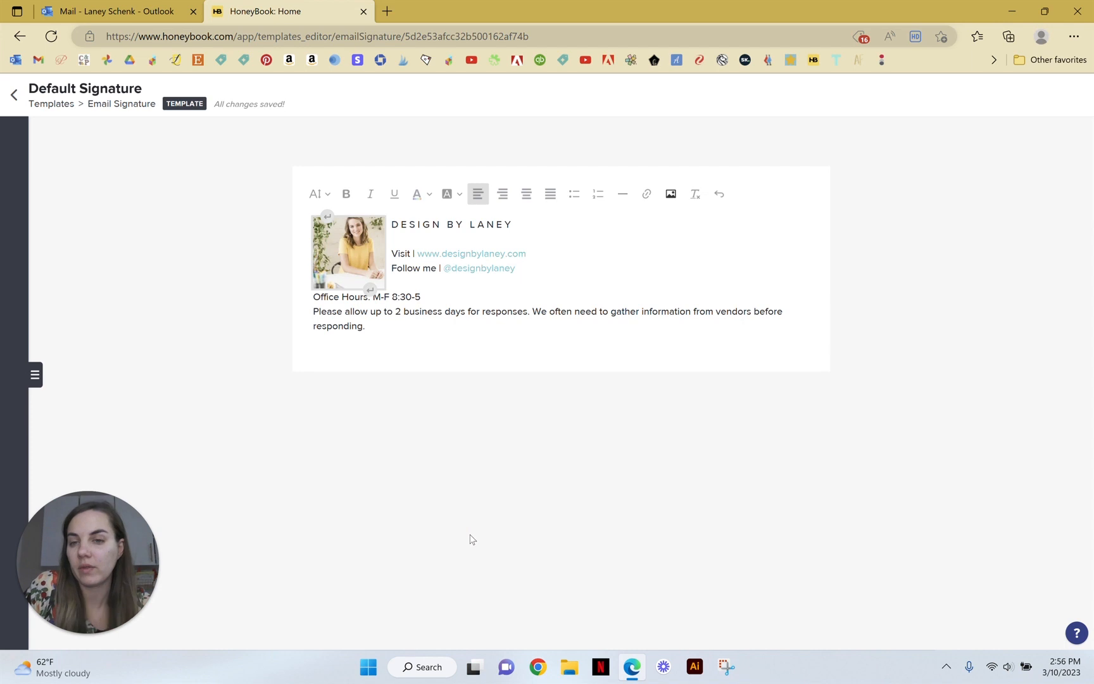
click(349, 253)
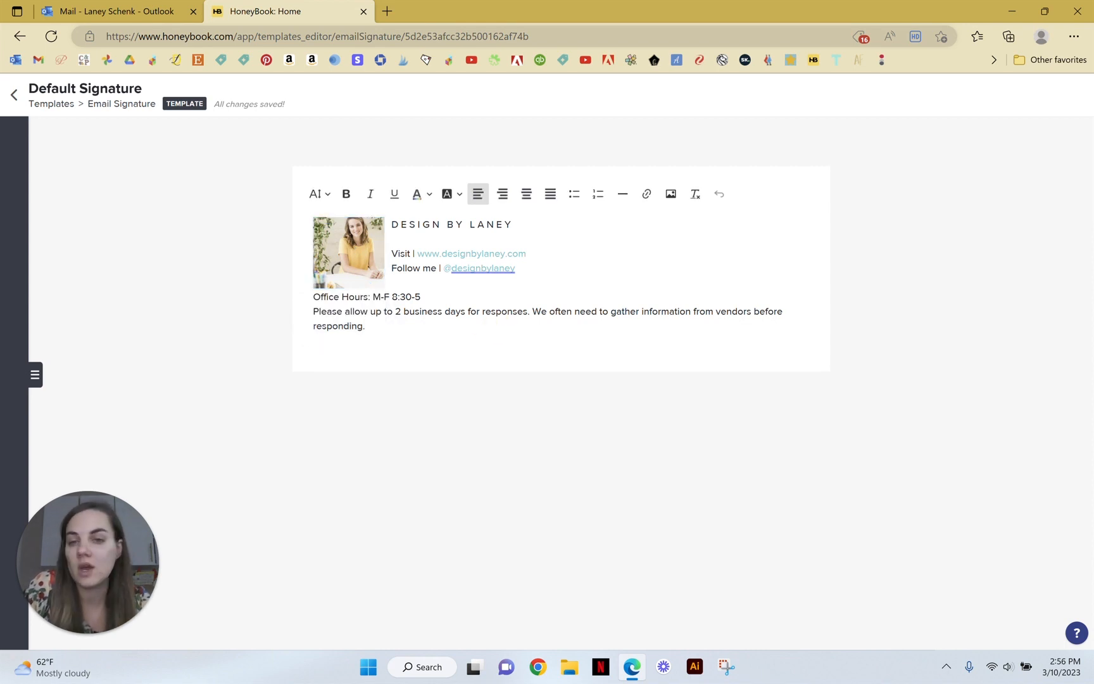
mouse_move(507, 175)
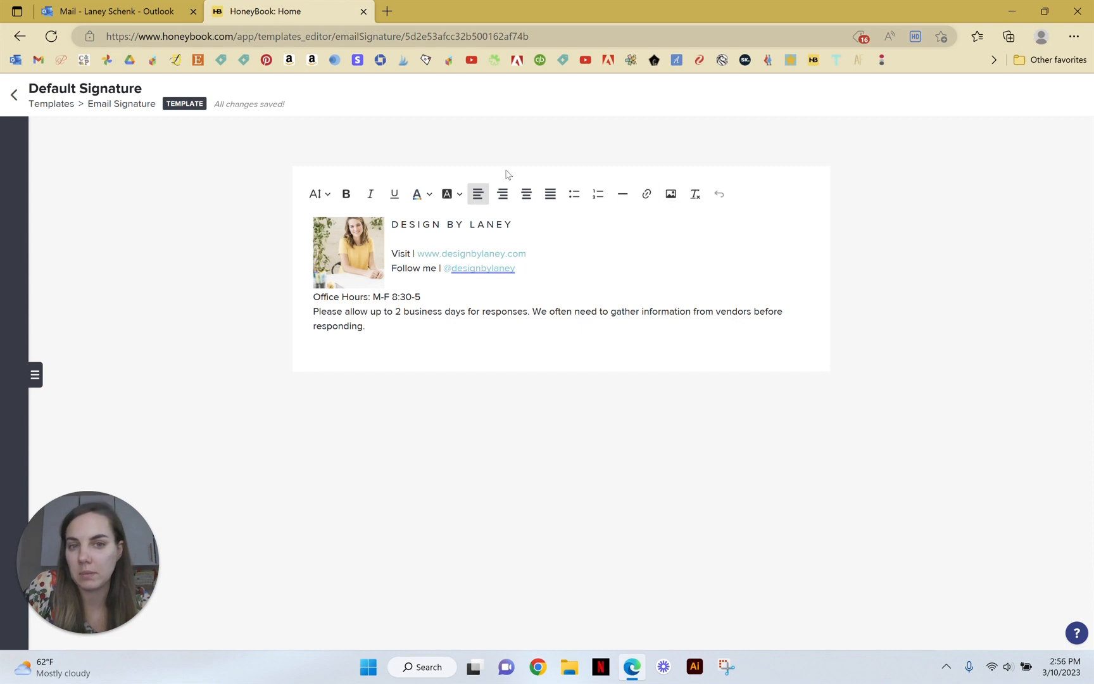
mouse_move(563, 367)
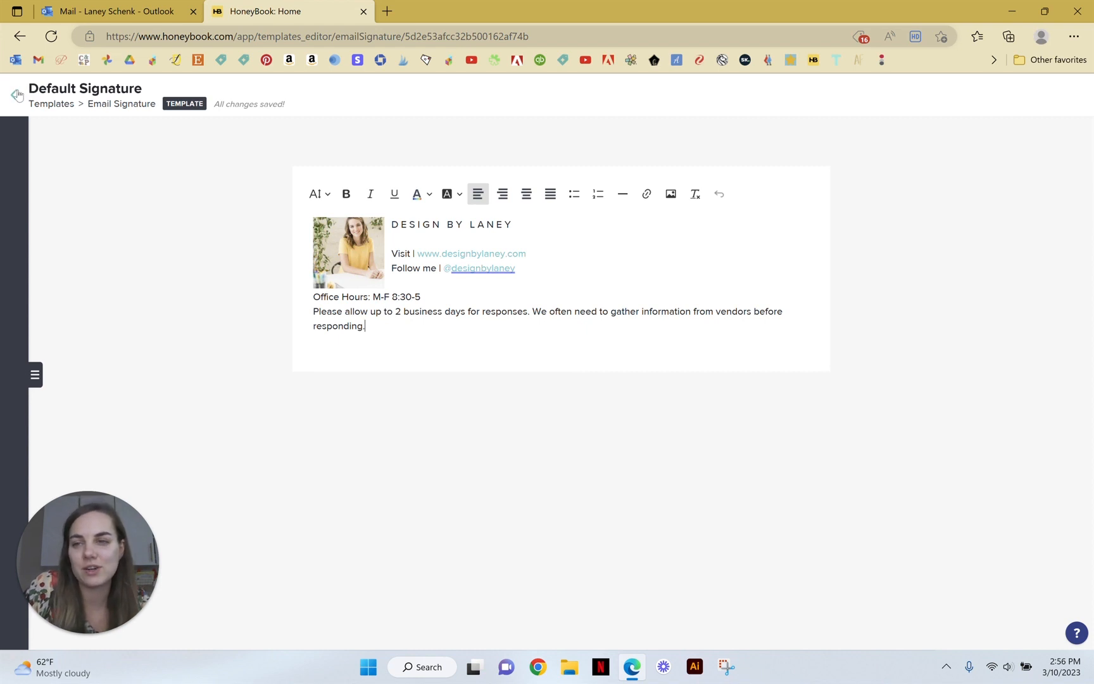
- Go back to Templates and list the Emails templates under Basics
click(16, 94)
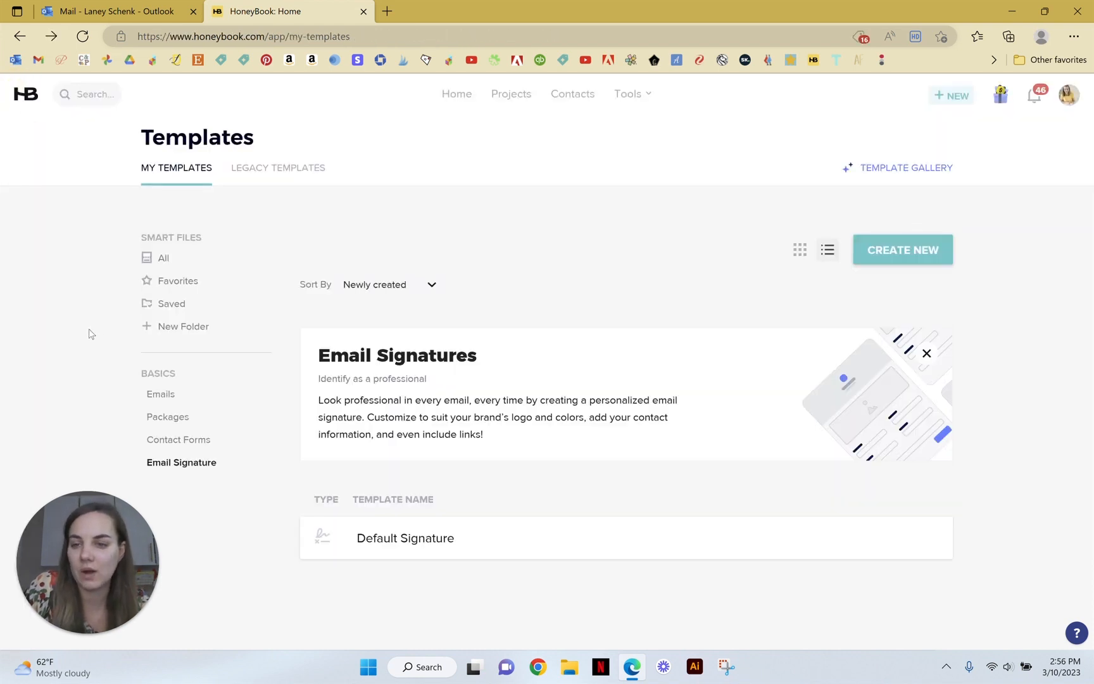
click(160, 394)
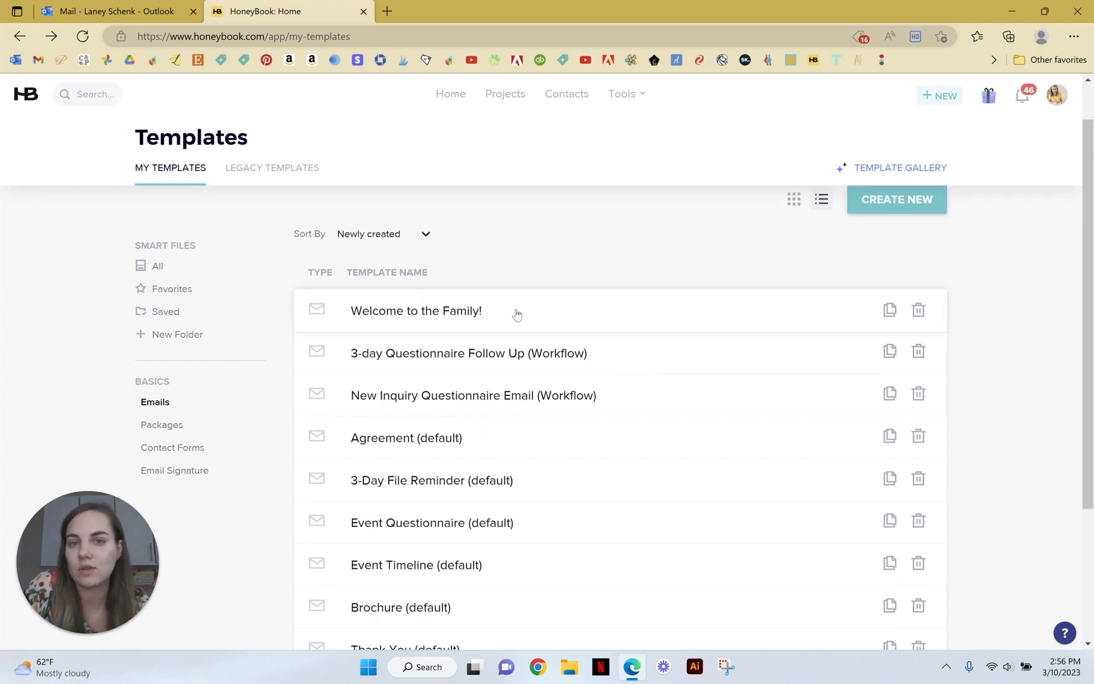
mouse_move(516, 311)
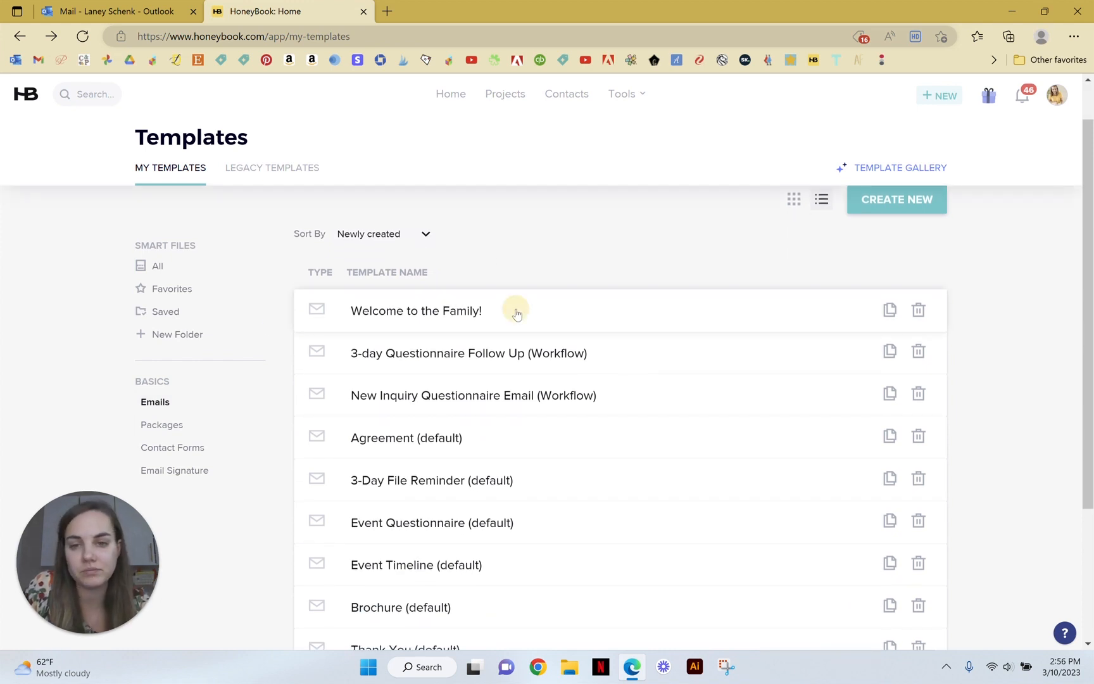
- Open Welcome to the Family! and type 'Hey!' and 'Welcome to the Family!' in the body
click(416, 311)
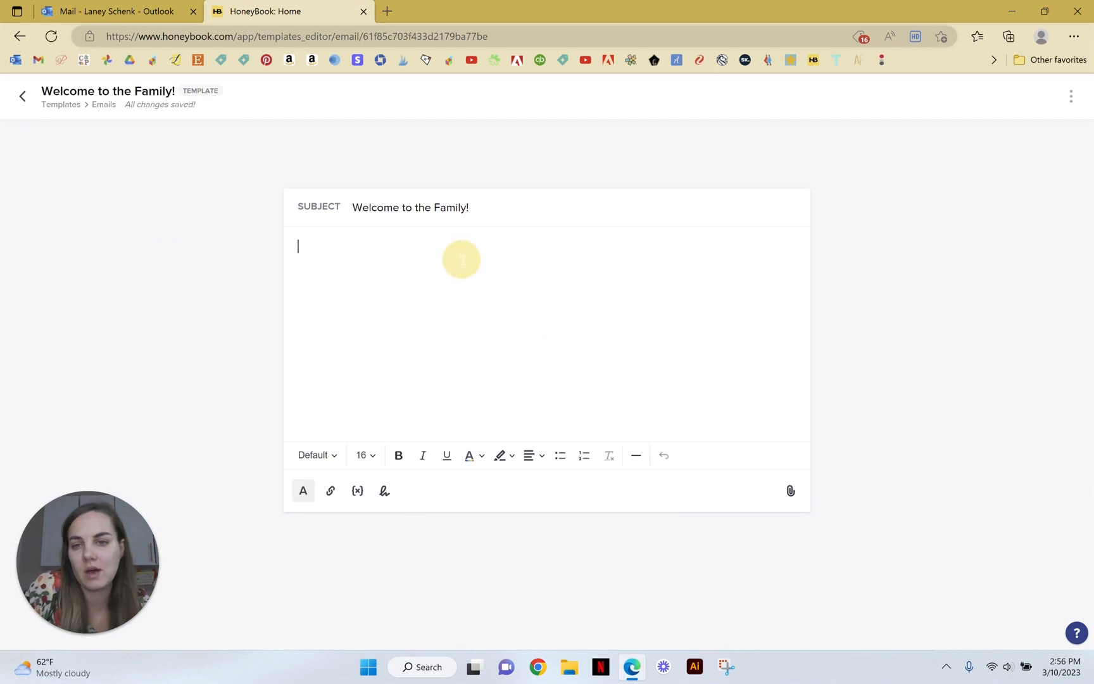
text(Hey!)
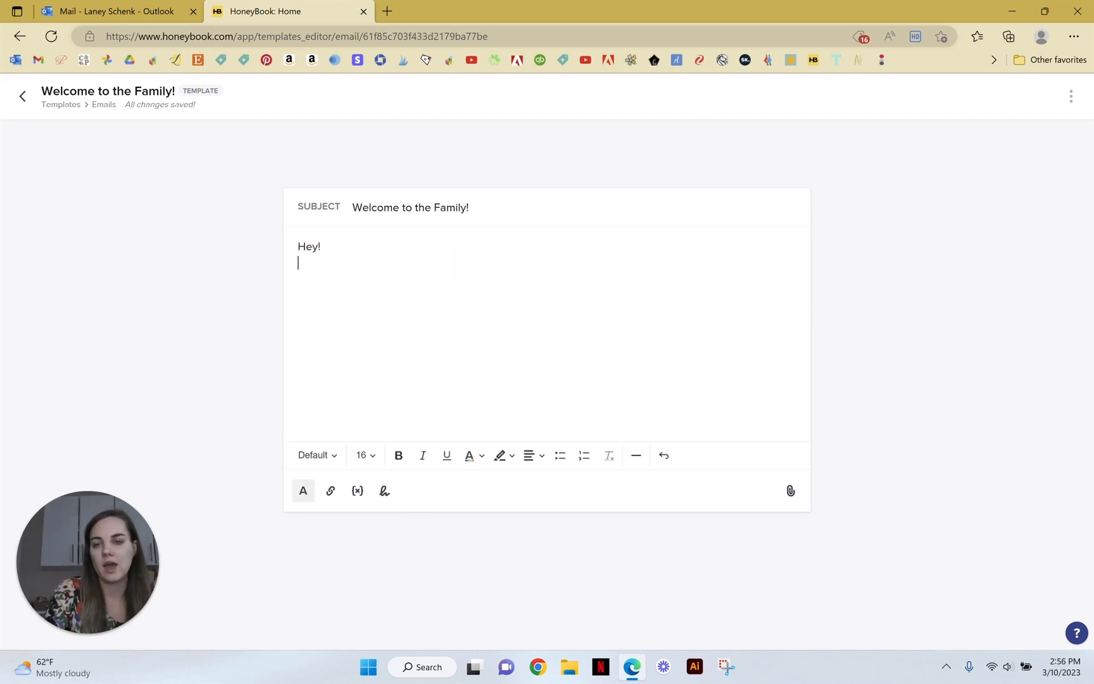
text(Welcome to the Fami)
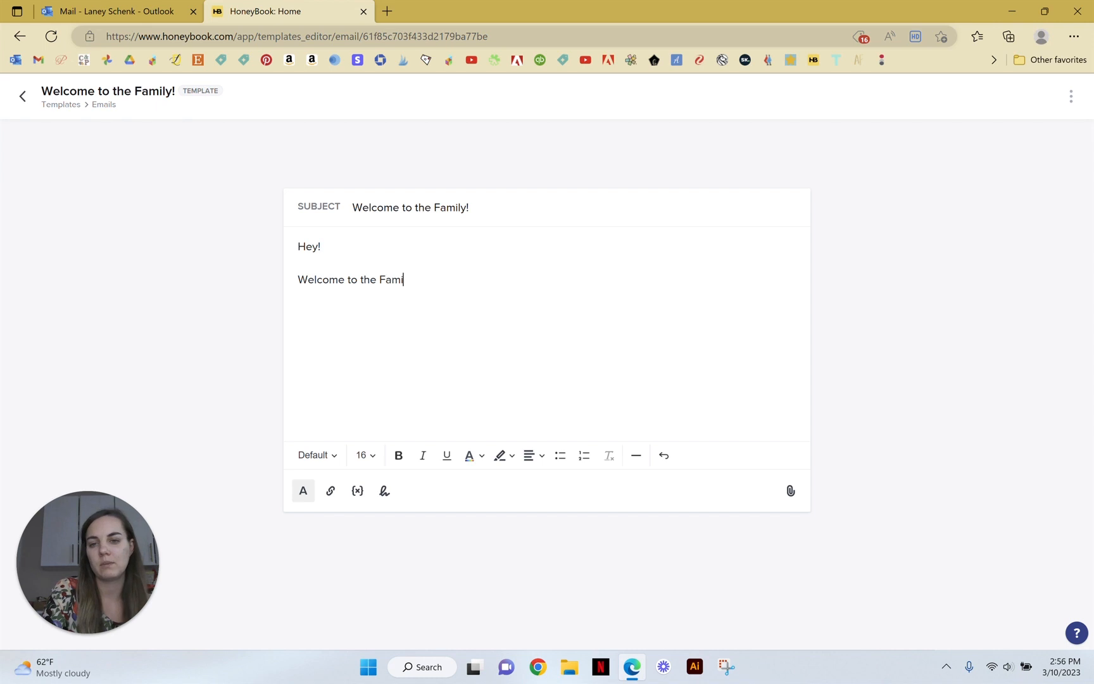
key(Enter)
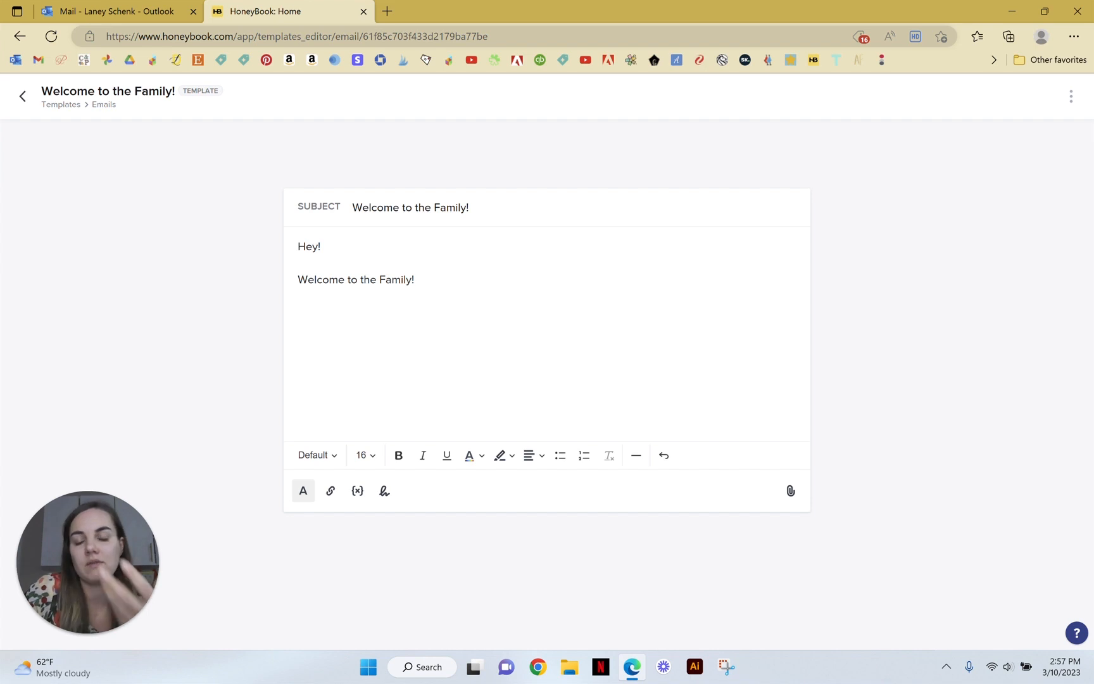
- Insert the Design by Laney signature below the text and return to templates
click(298, 312)
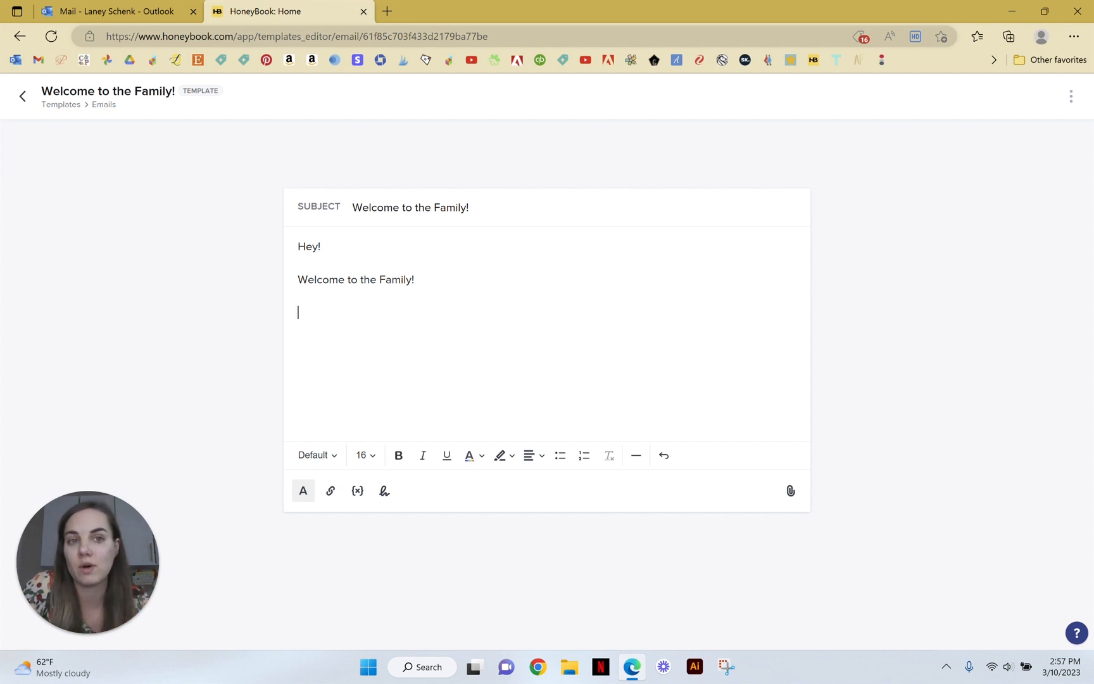
mouse_move(385, 166)
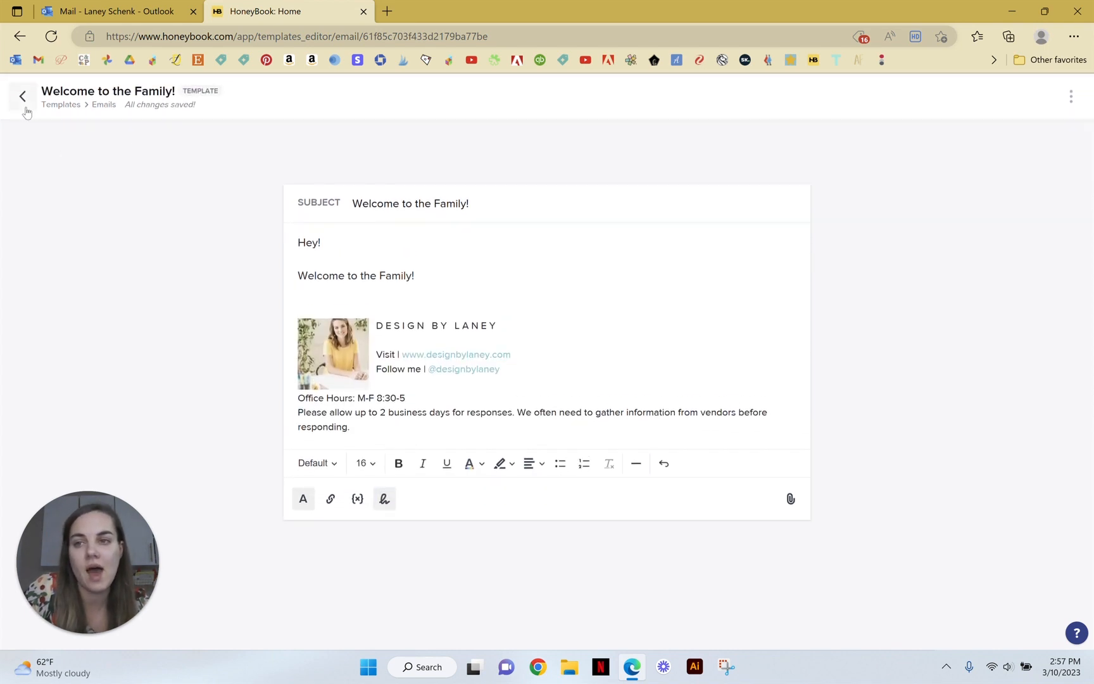
click(22, 96)
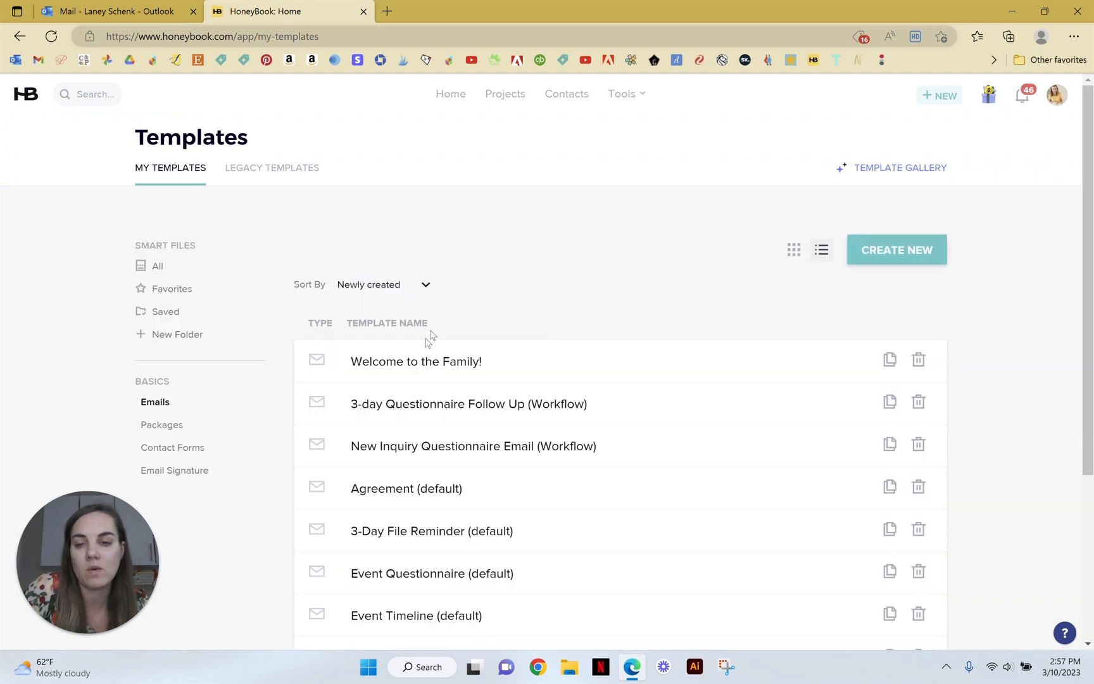
click(416, 362)
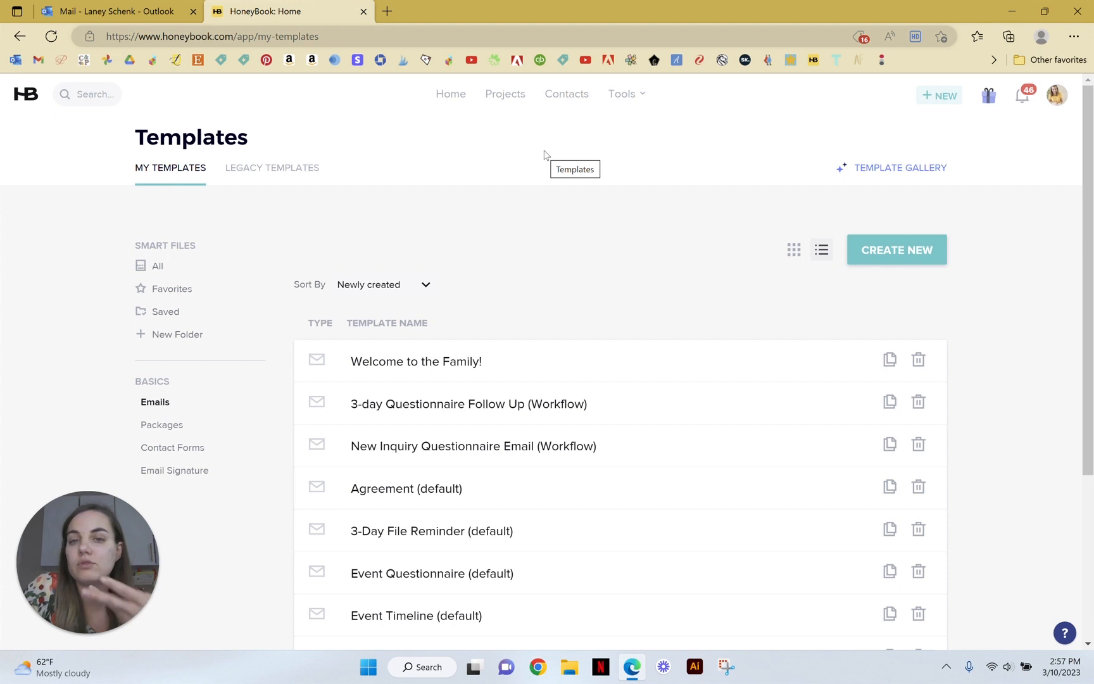
mouse_move(583, 281)
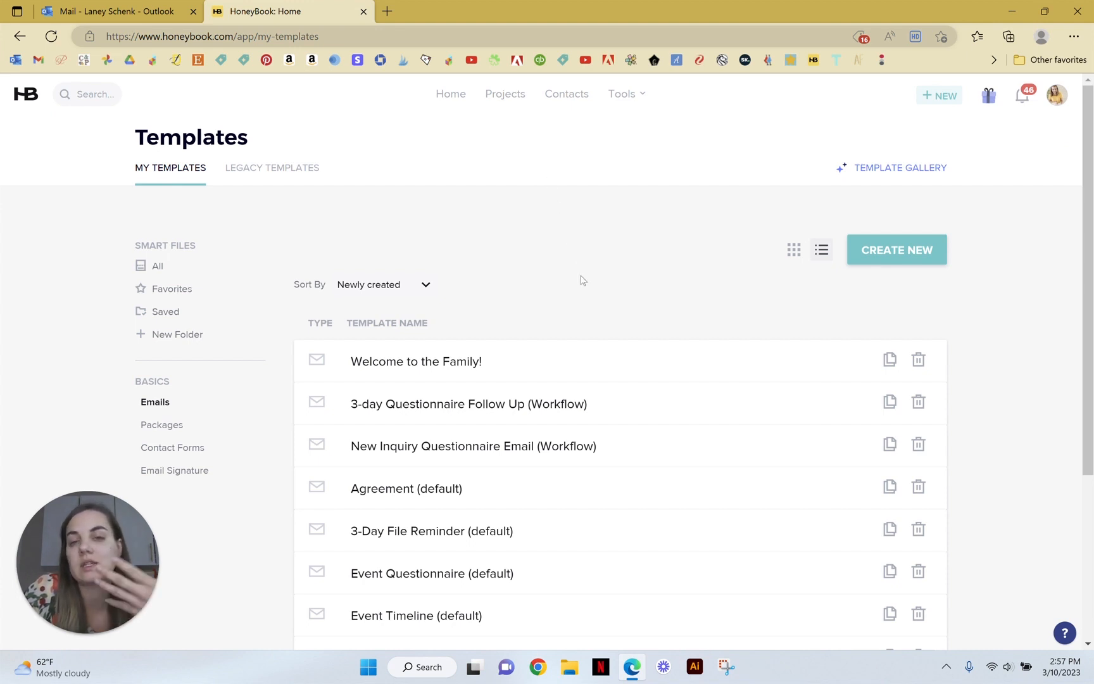